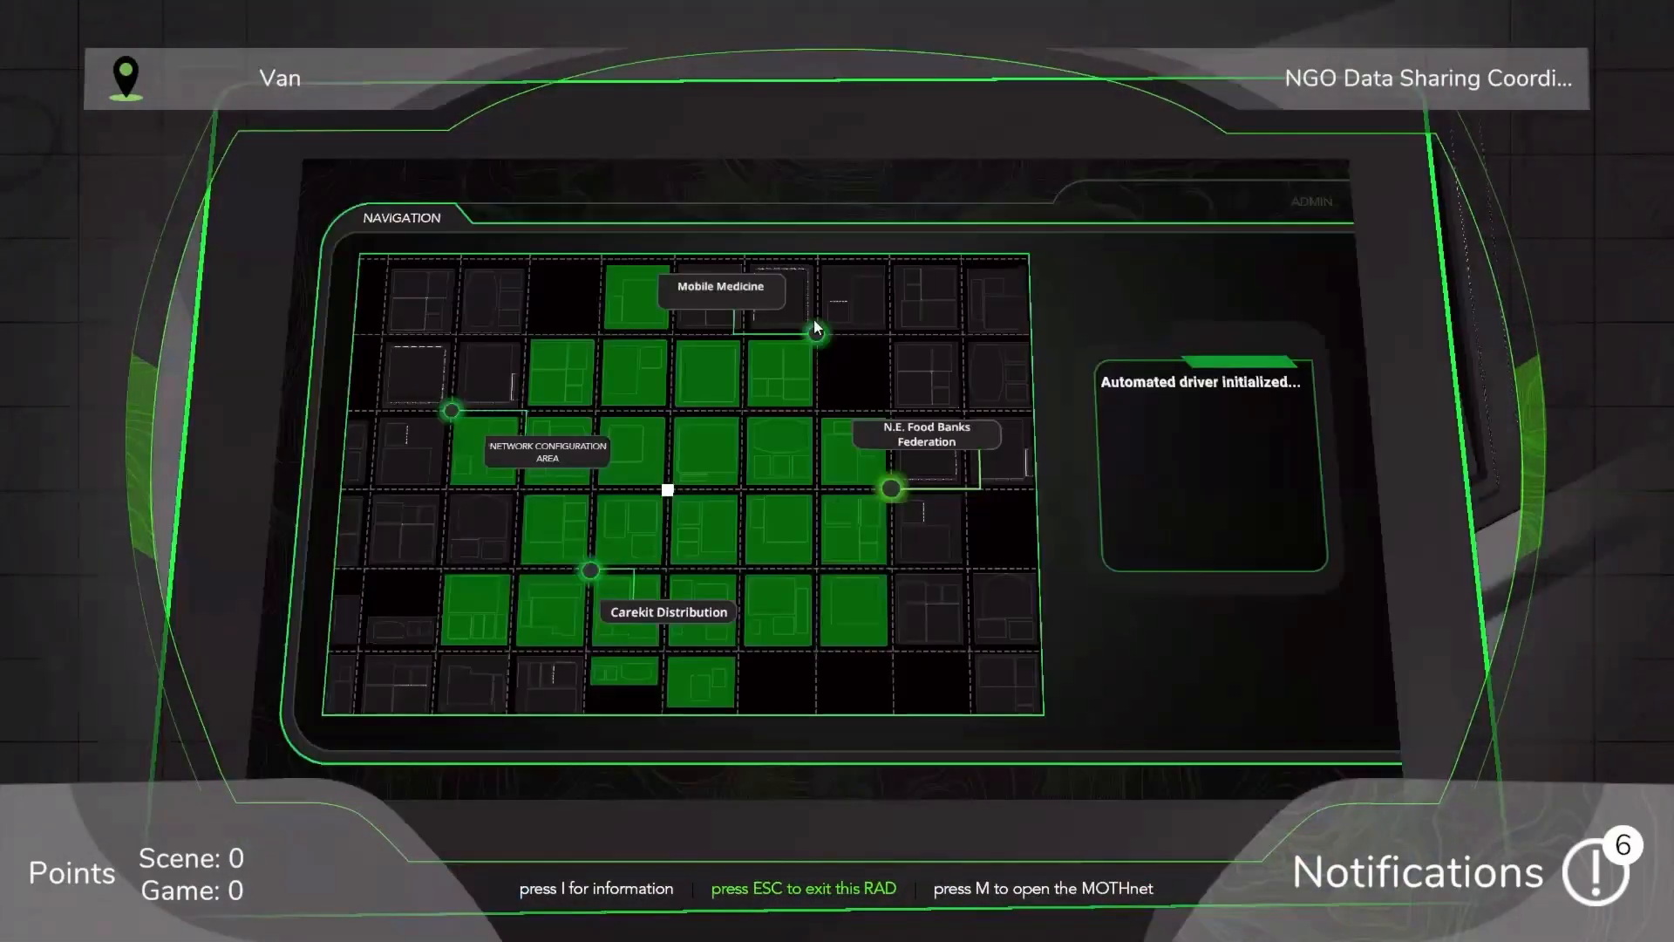
# Step: Select the Mobile Medicine marker so the van starts travelling there
pyautogui.click(815, 331)
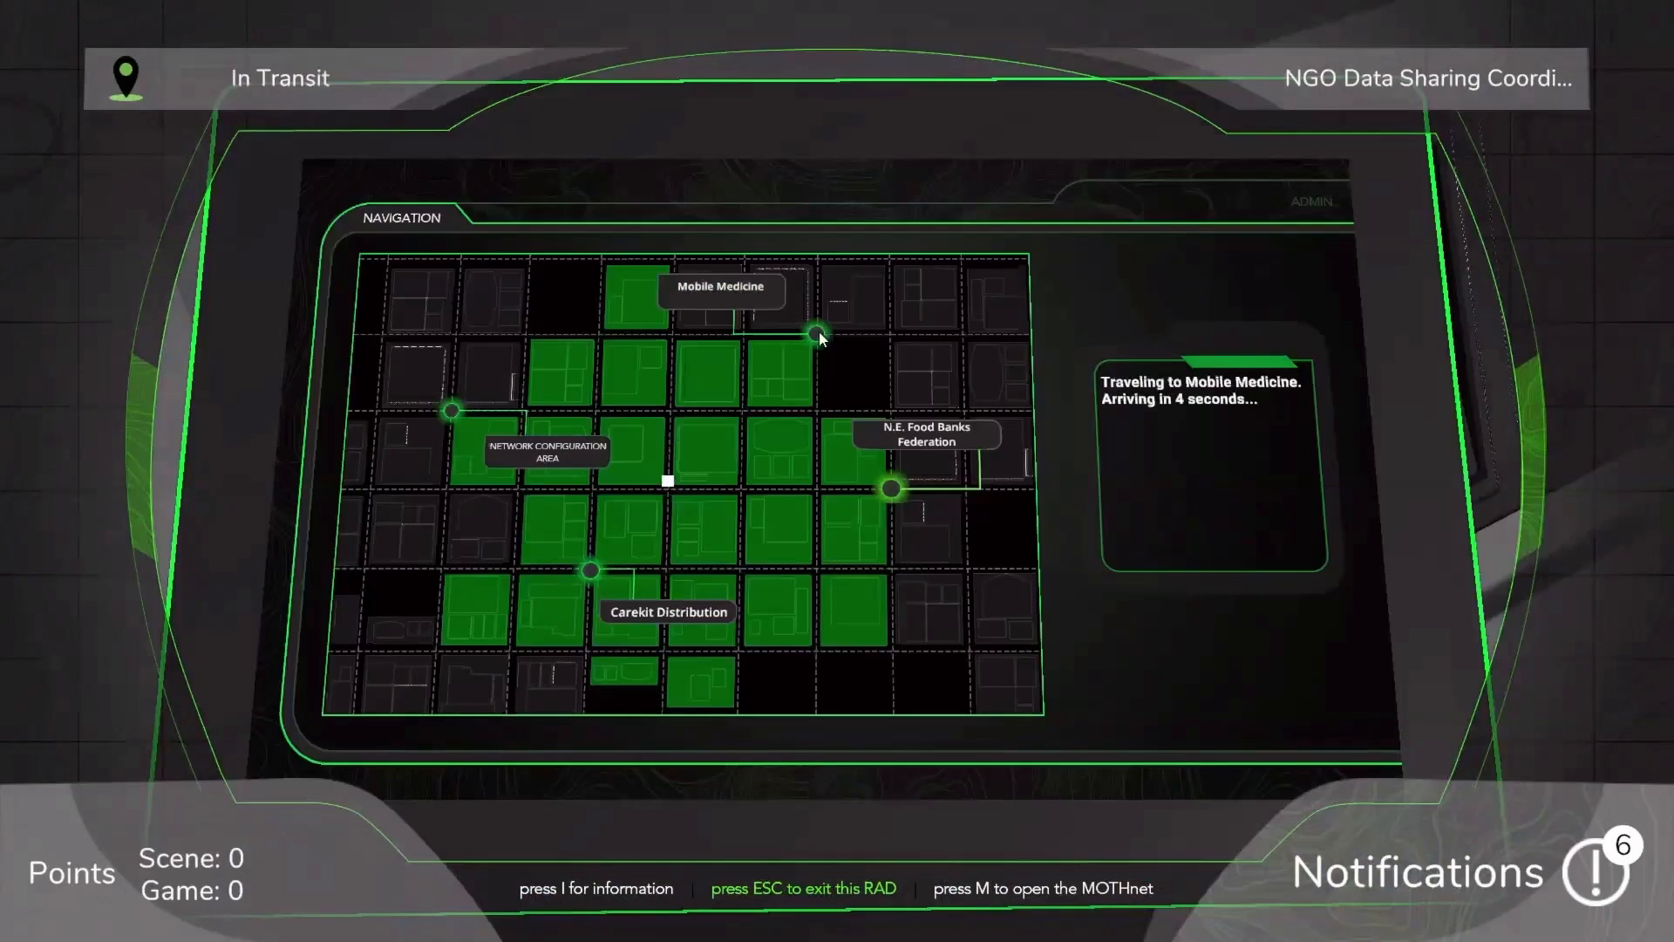